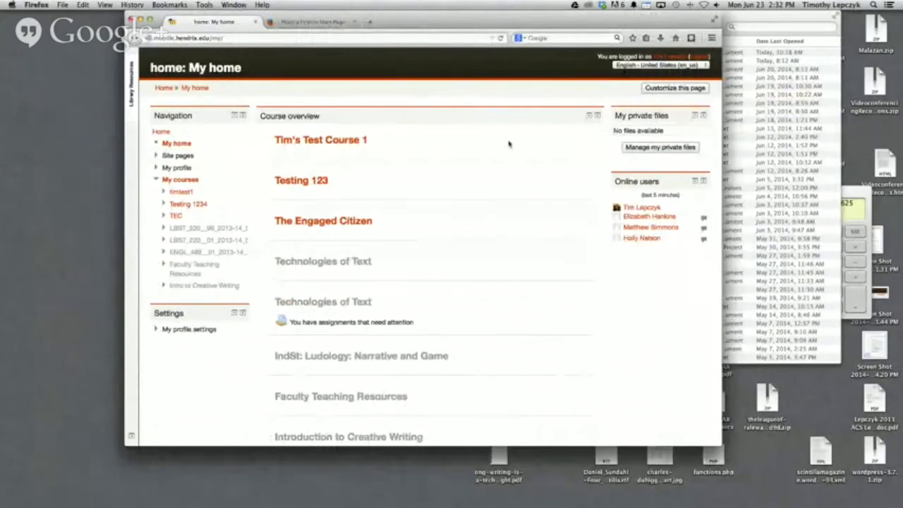
pyautogui.moveTo(297, 120)
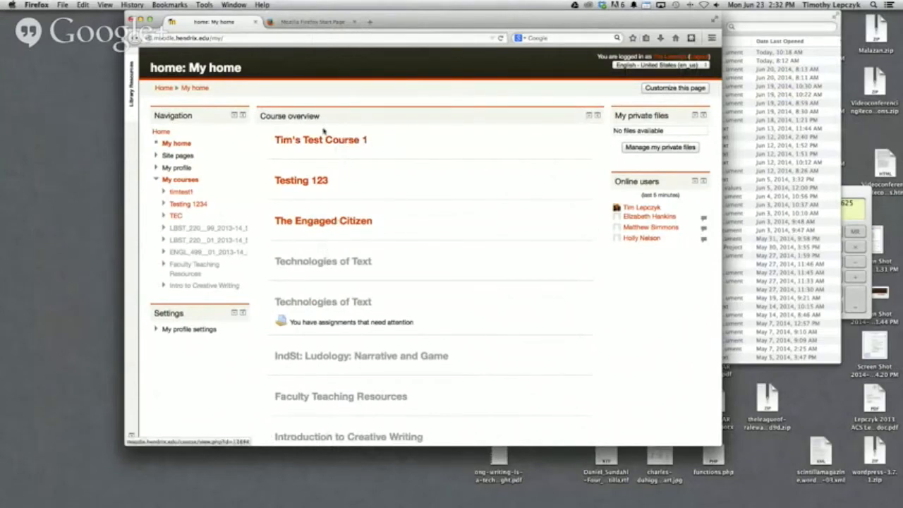
pyautogui.moveTo(376, 170)
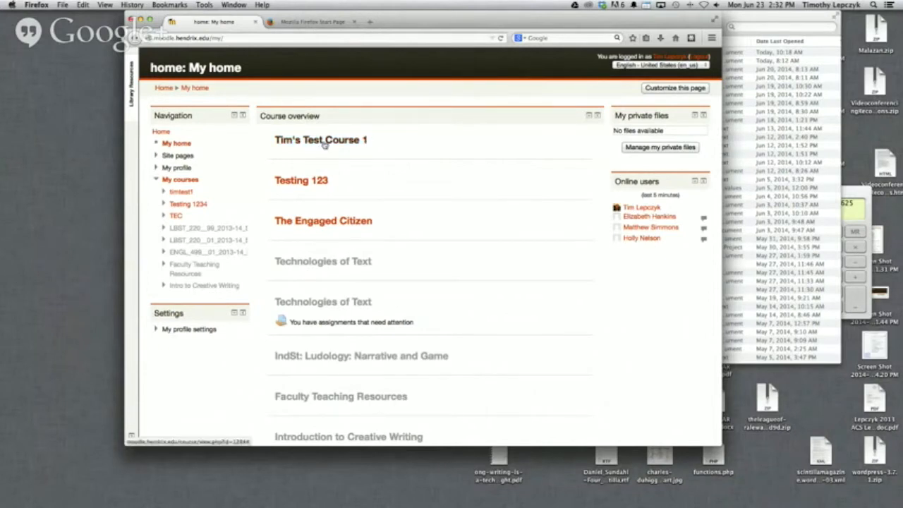
# - Open Tim's Test Course 1 from the course overview and request editing mode
pyautogui.click(321, 139)
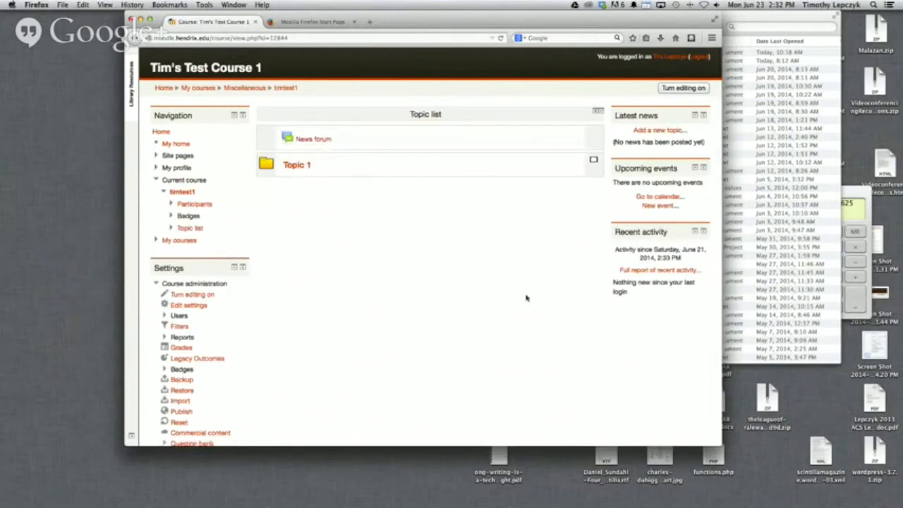
pyautogui.moveTo(505, 313)
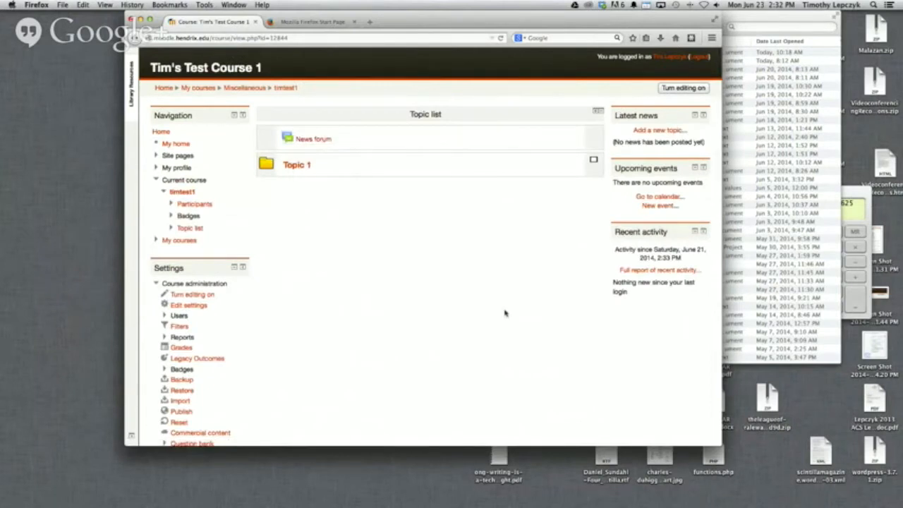
pyautogui.moveTo(402, 295)
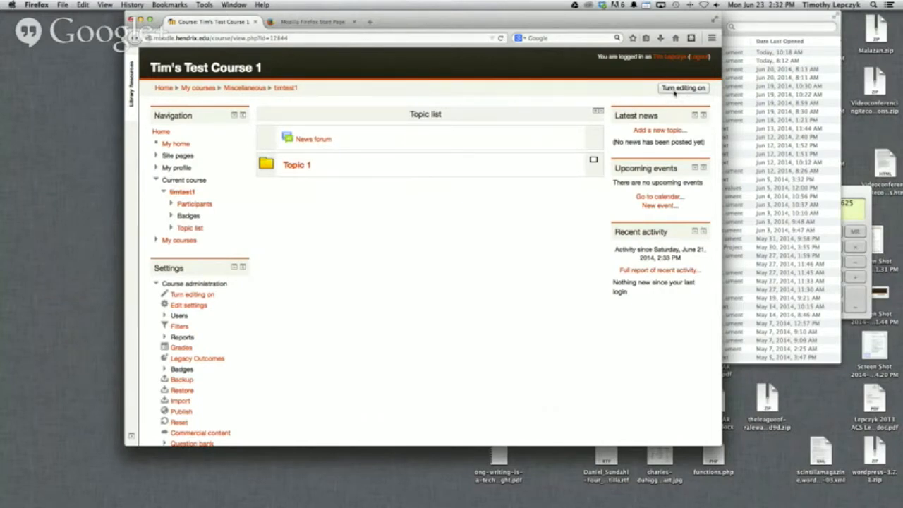
pyautogui.moveTo(488, 184)
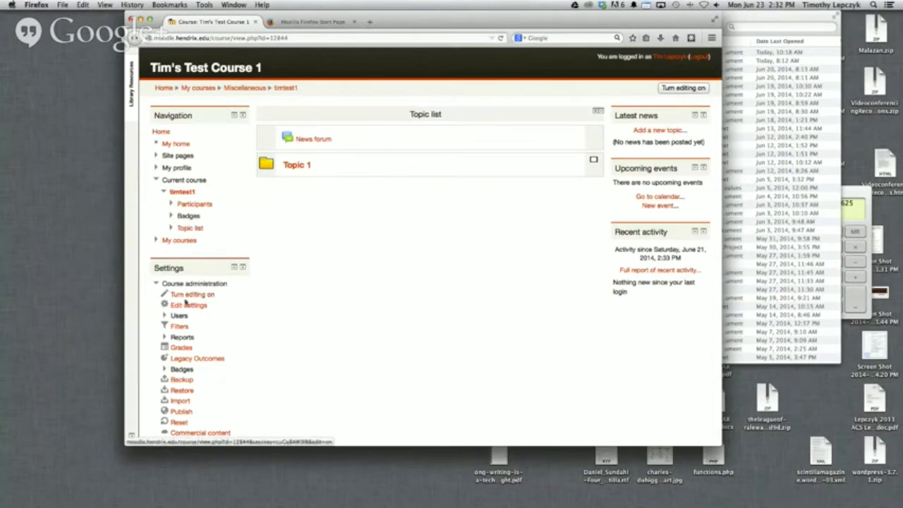
pyautogui.click(192, 295)
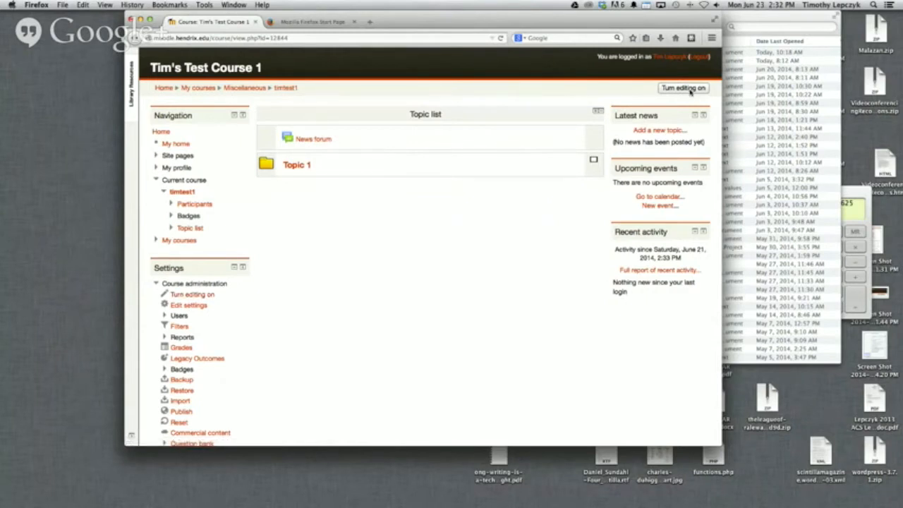
pyautogui.click(683, 88)
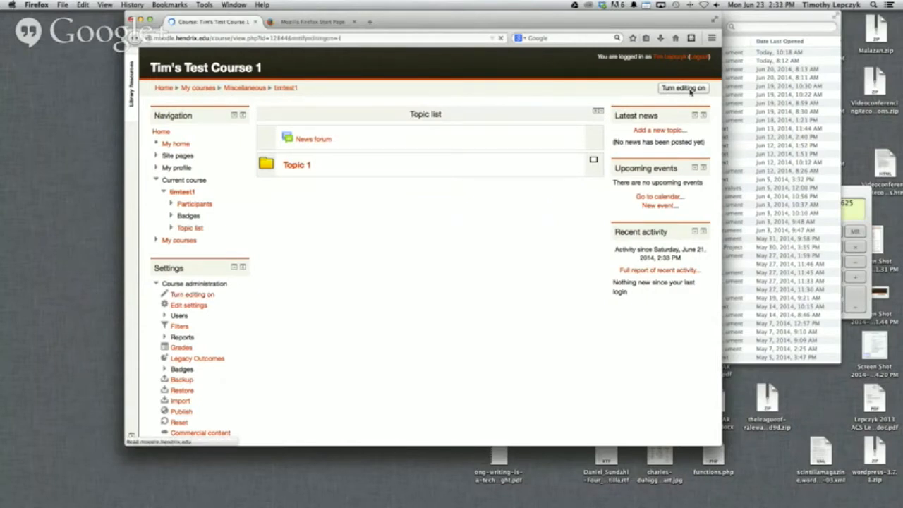
# - Turn editing on for the course and move down to the Settings block
pyautogui.click(683, 88)
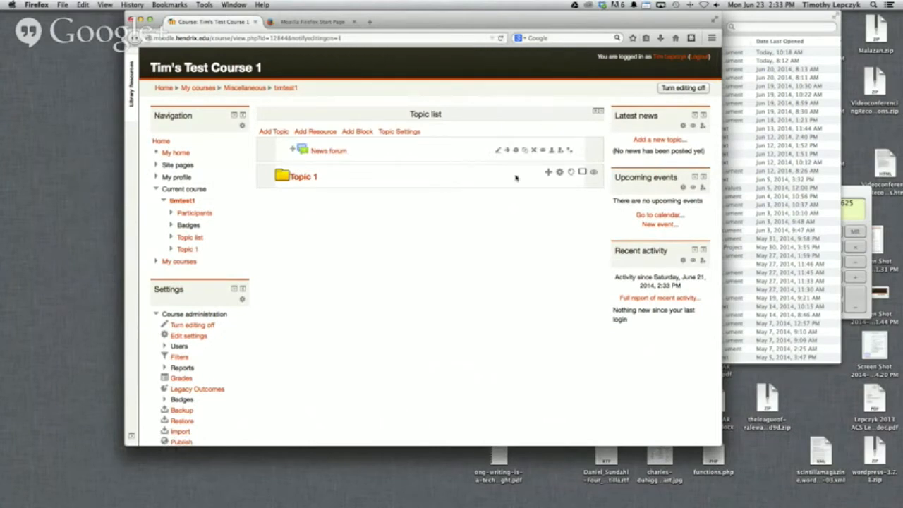
pyautogui.moveTo(534, 164)
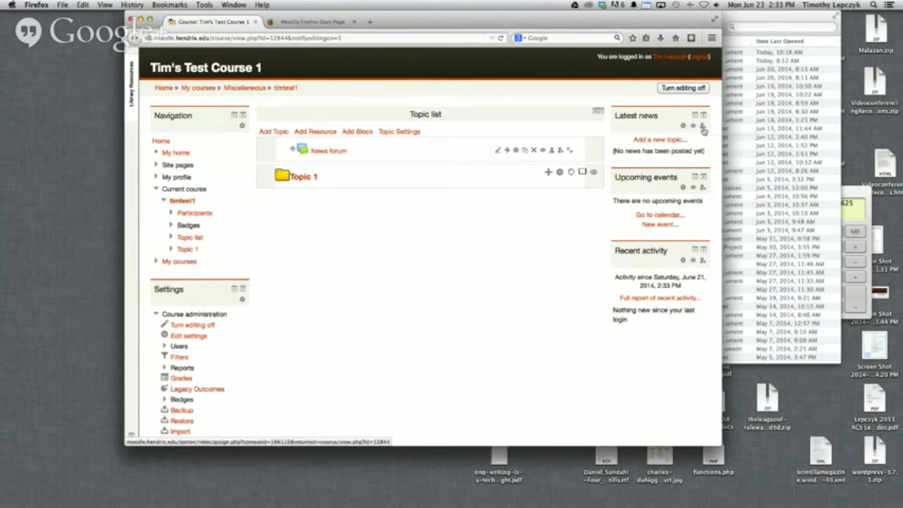
pyautogui.moveTo(703, 125)
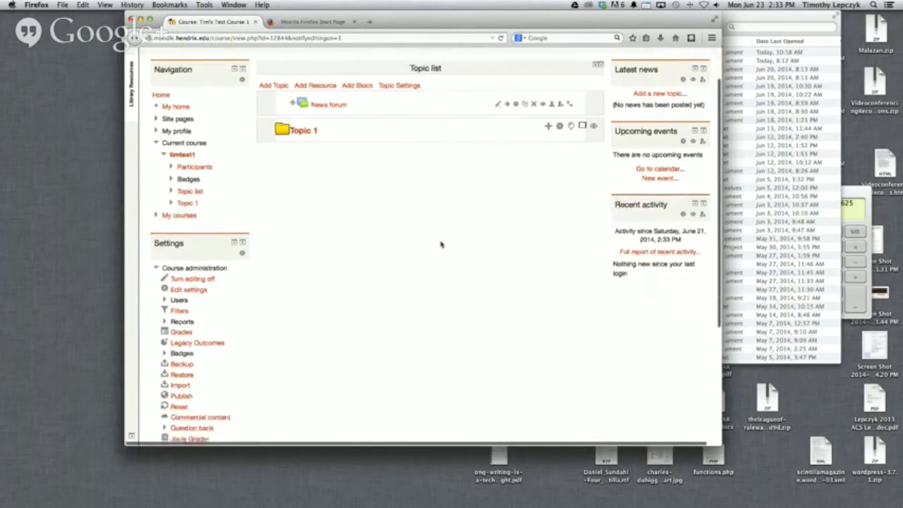
pyautogui.scroll(-3)
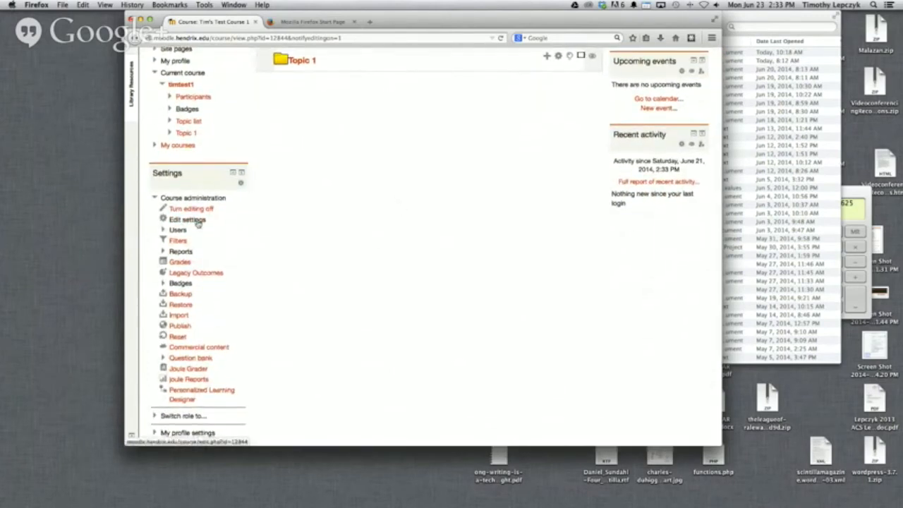
# - Edit settings so the summary reads 'Creative Writing: Intro to Fiction. Meets MWF'
pyautogui.click(189, 220)
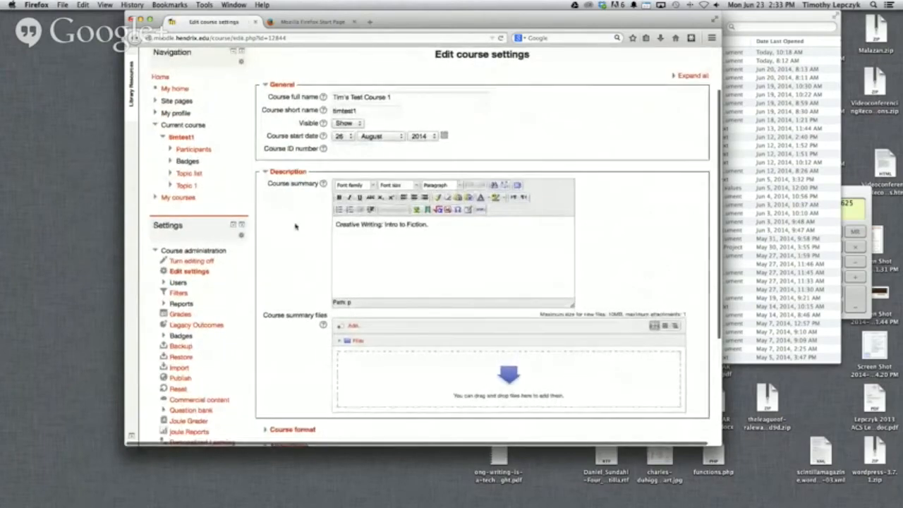
pyautogui.scroll(-3)
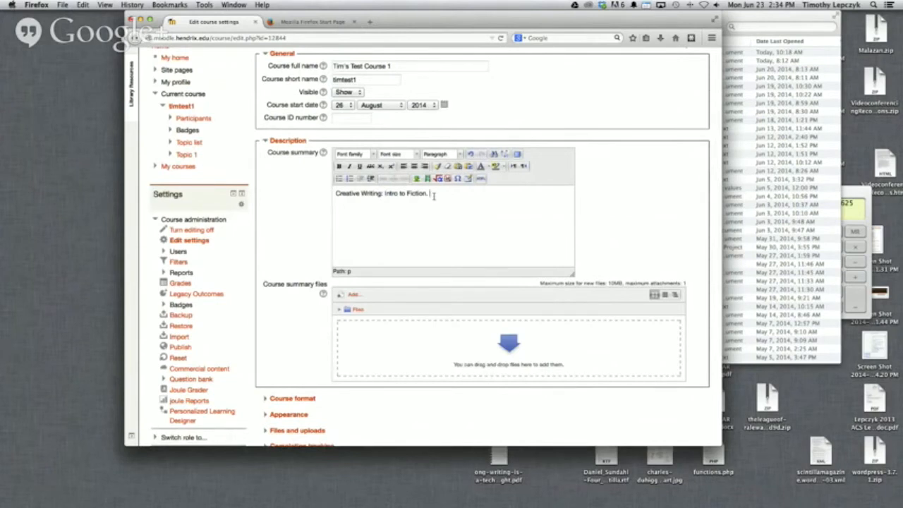
pyautogui.write('Meets')
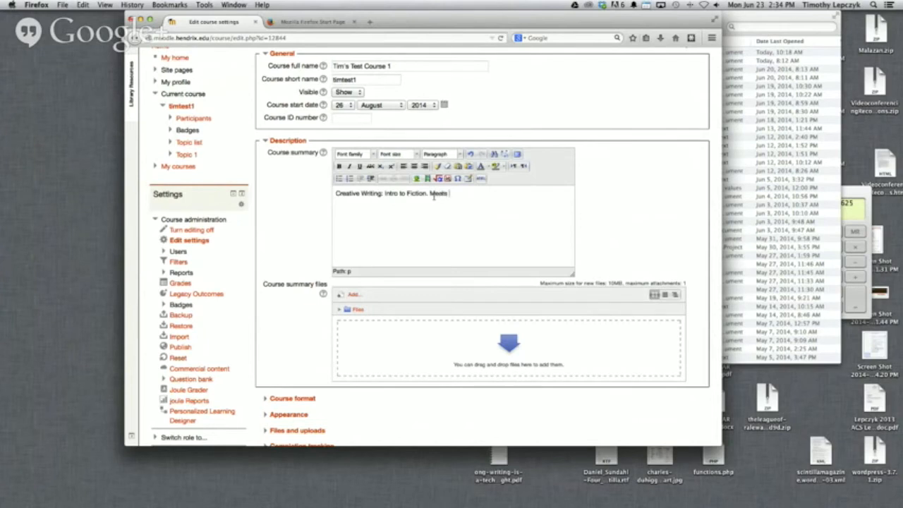
pyautogui.write('MWF')
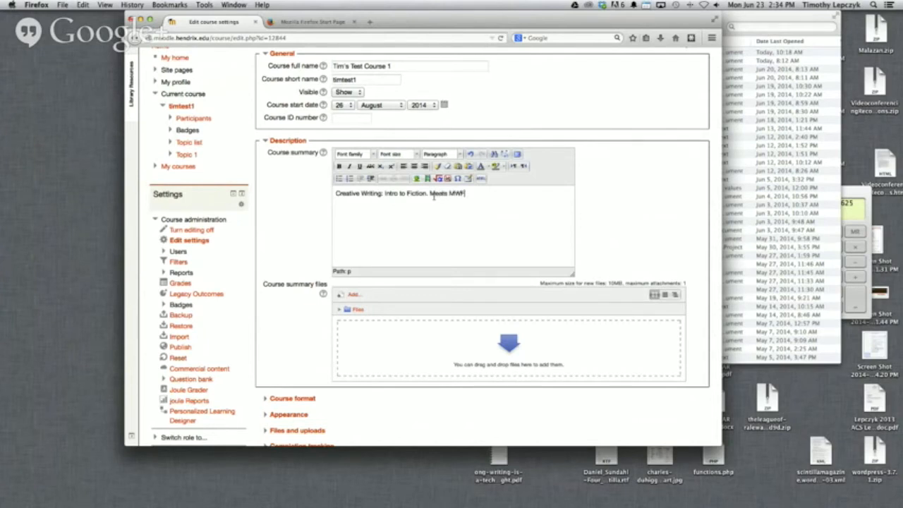
pyautogui.scroll(-3)
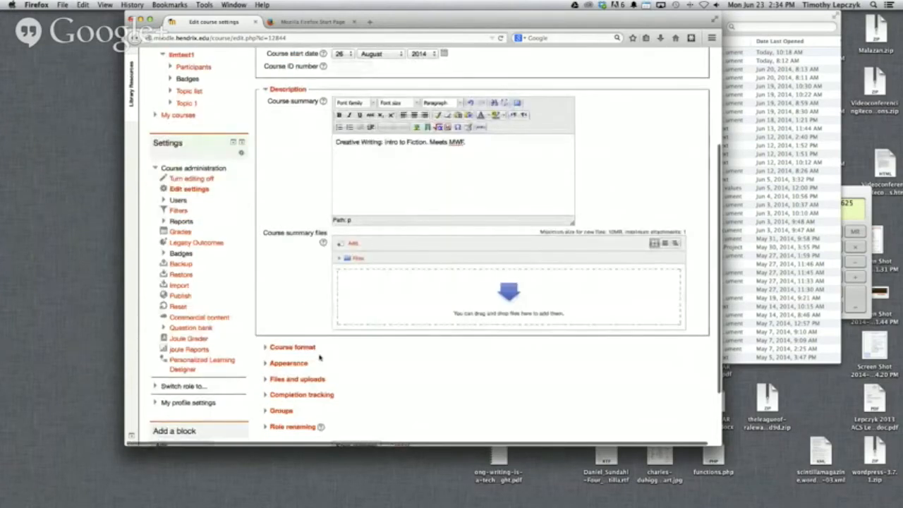
pyautogui.moveTo(317, 356)
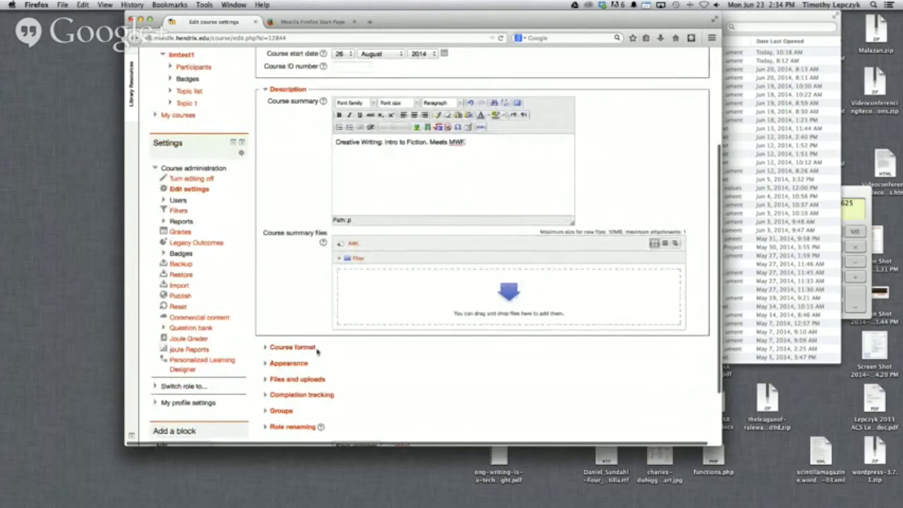
# - Expand the Course format section showing the current Folder View format
pyautogui.click(292, 348)
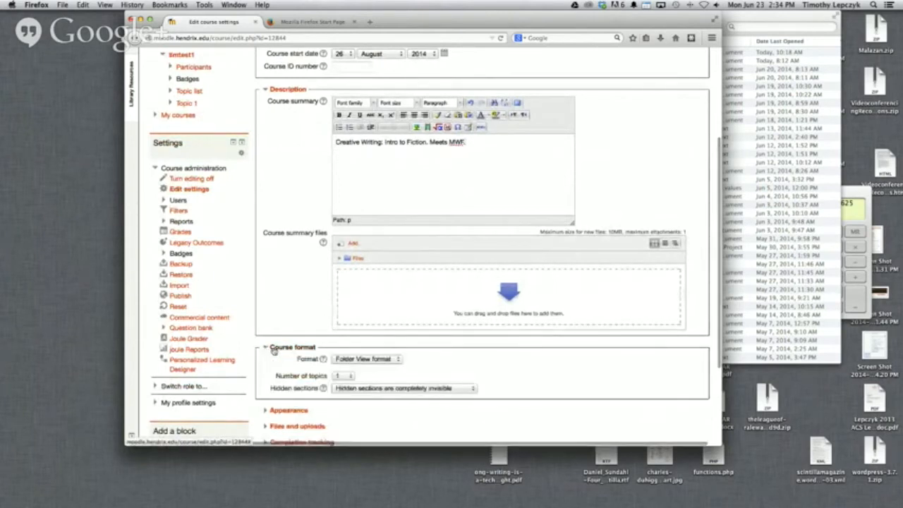
pyautogui.scroll(-3)
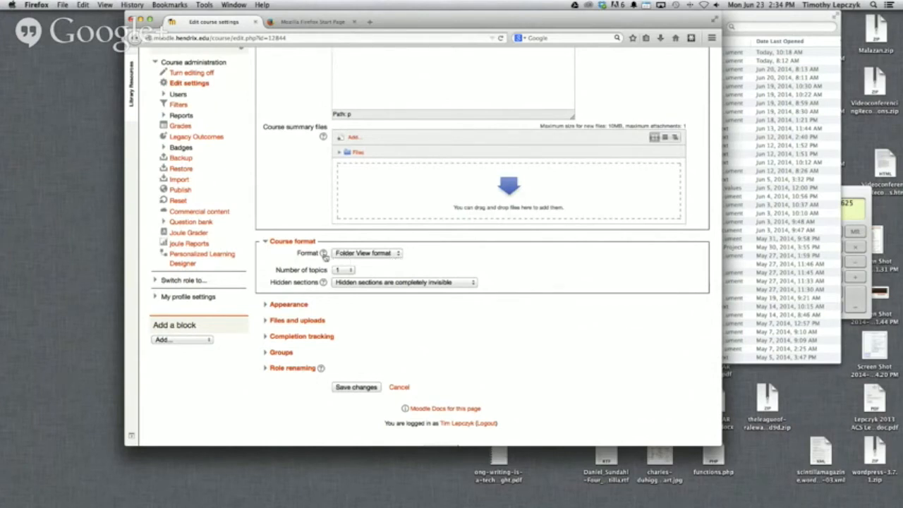
pyautogui.moveTo(325, 253)
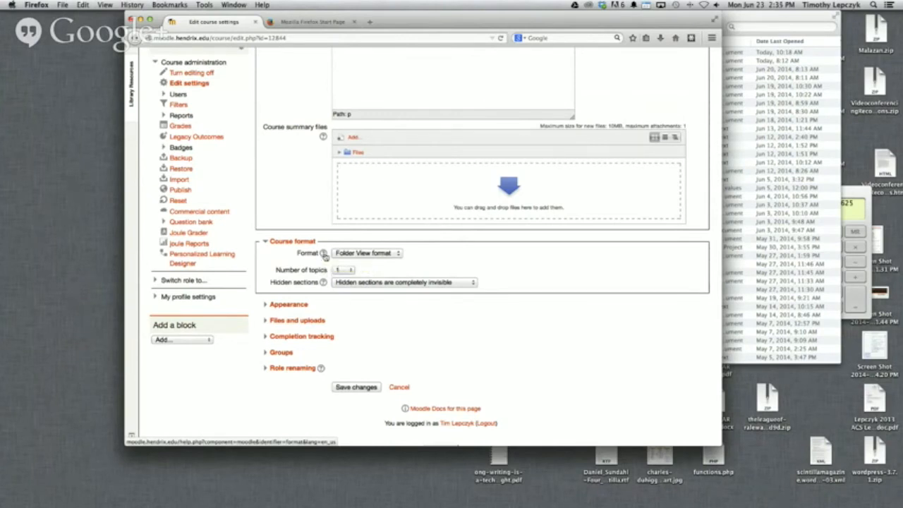
# - Bring up the Format help popup explaining SCORM, Social, Topics and Weekly formats
pyautogui.click(325, 254)
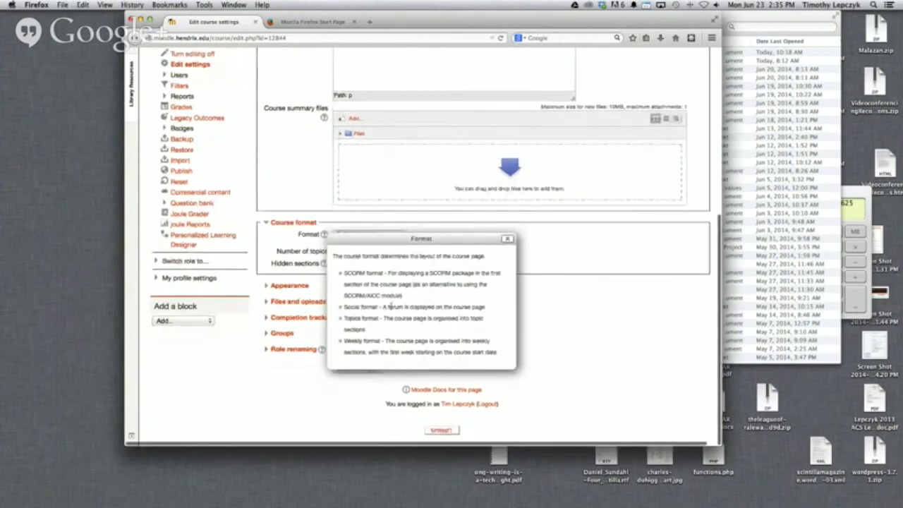
pyautogui.scroll(-3)
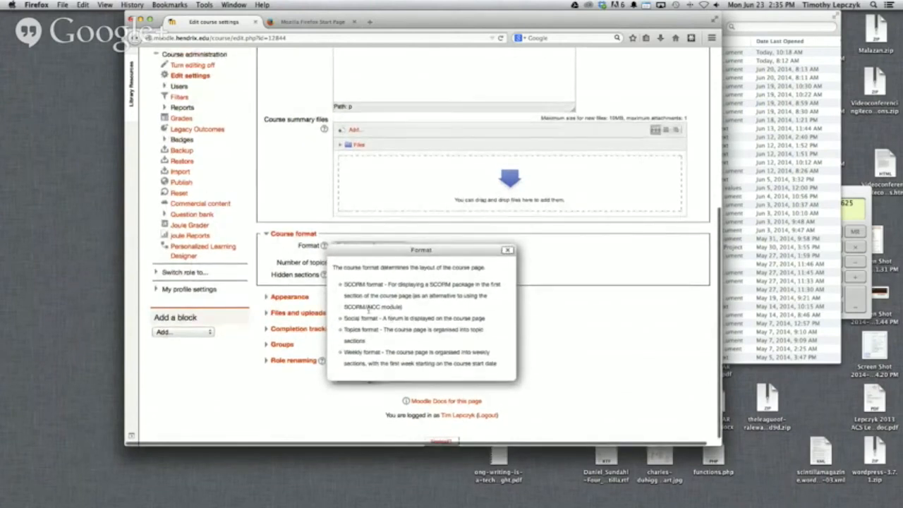
pyautogui.moveTo(509, 252)
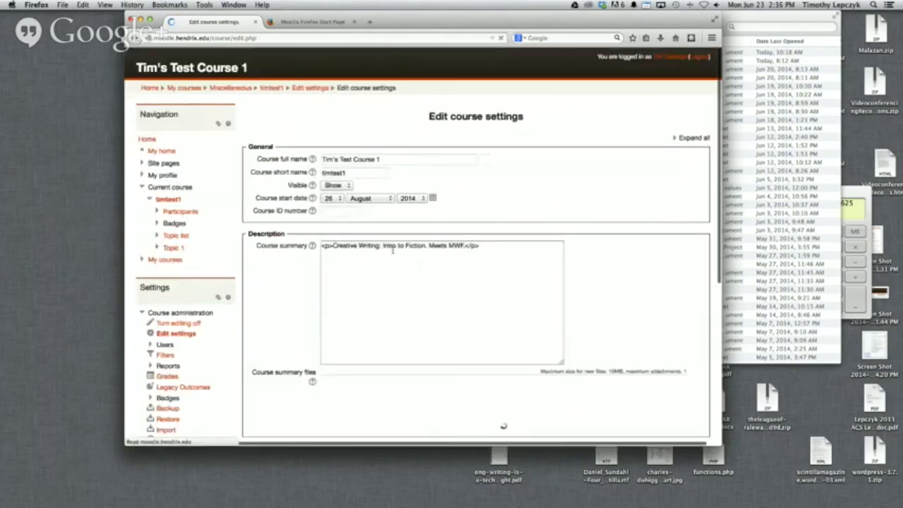
# - Save changes so the course page shows the week August 26 – September 1
pyautogui.scroll(-3)
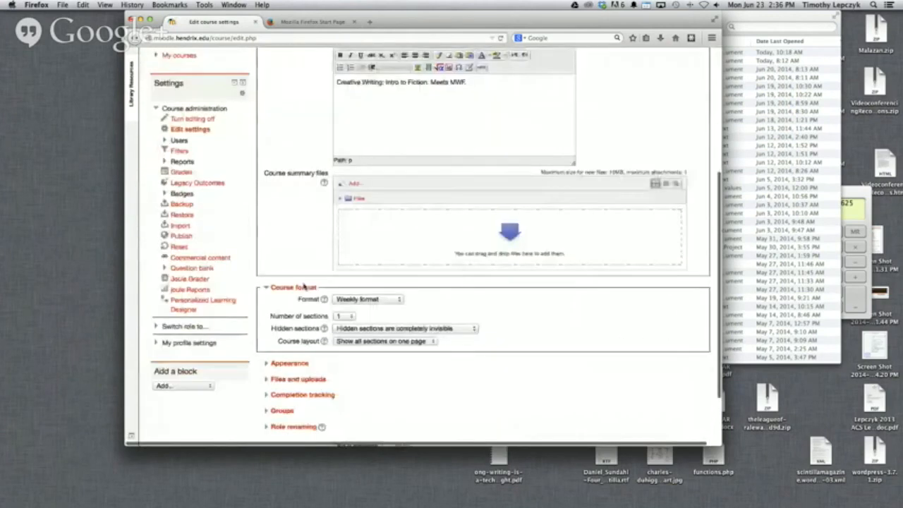
pyautogui.scroll(-3)
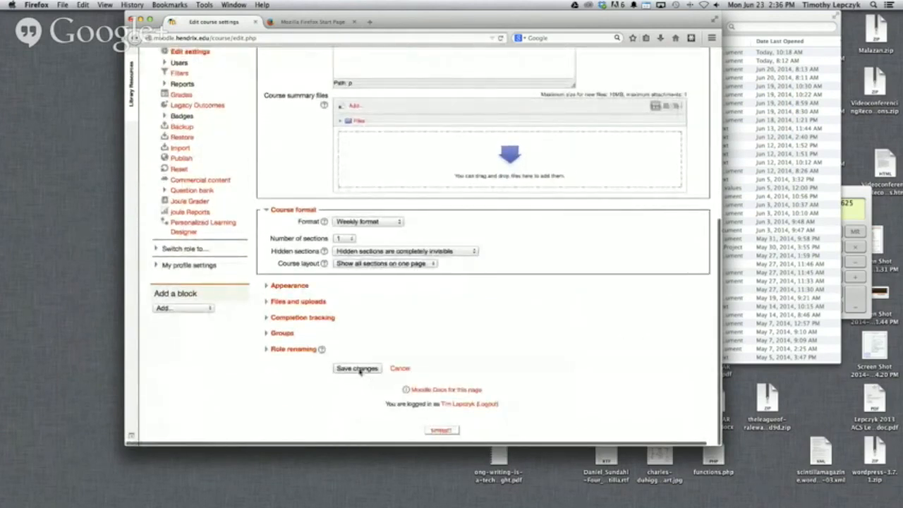
pyautogui.click(356, 367)
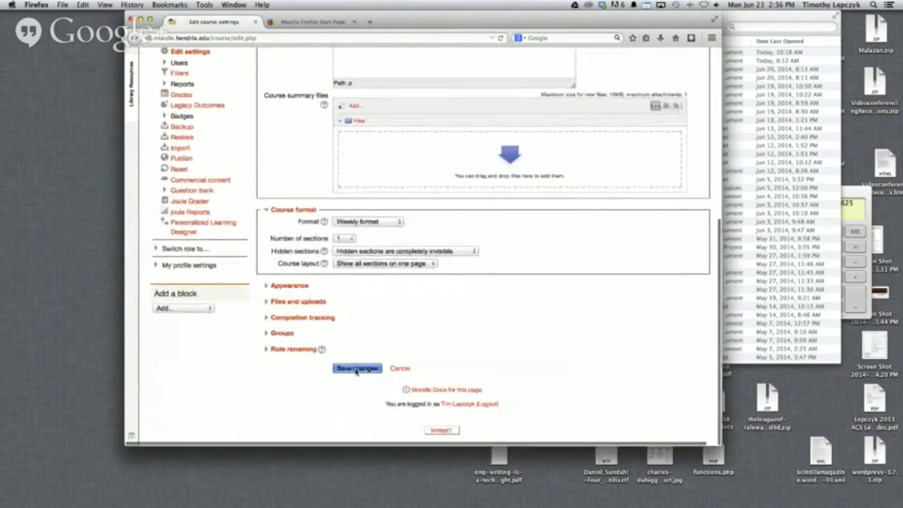
pyautogui.click(356, 367)
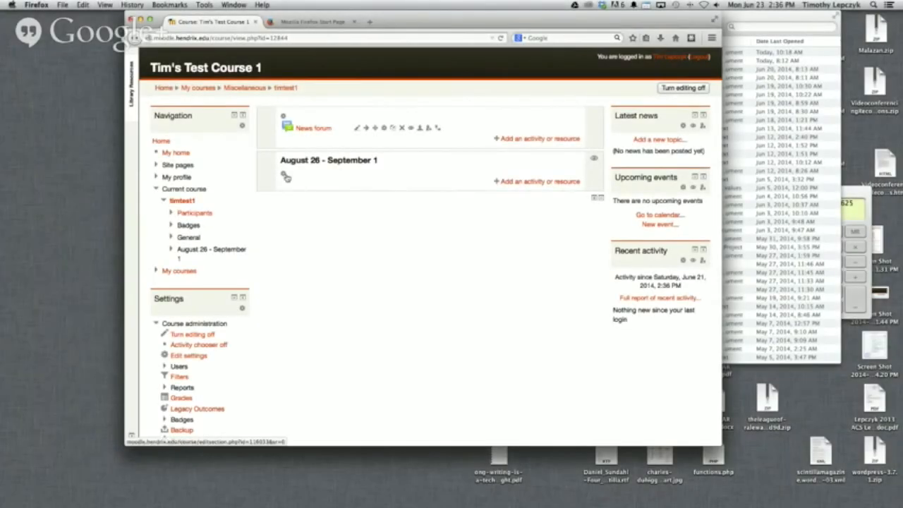